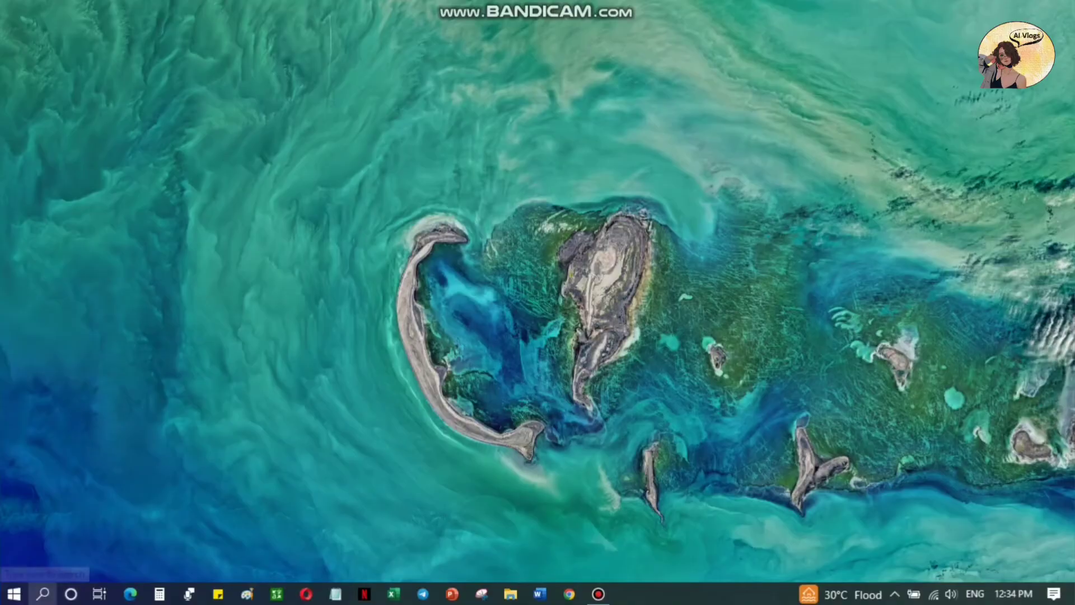
- Search Windows for 'brother utilities' to find the Brother Utilities app
{"action": "left_click", "coordinate": [43, 593]}
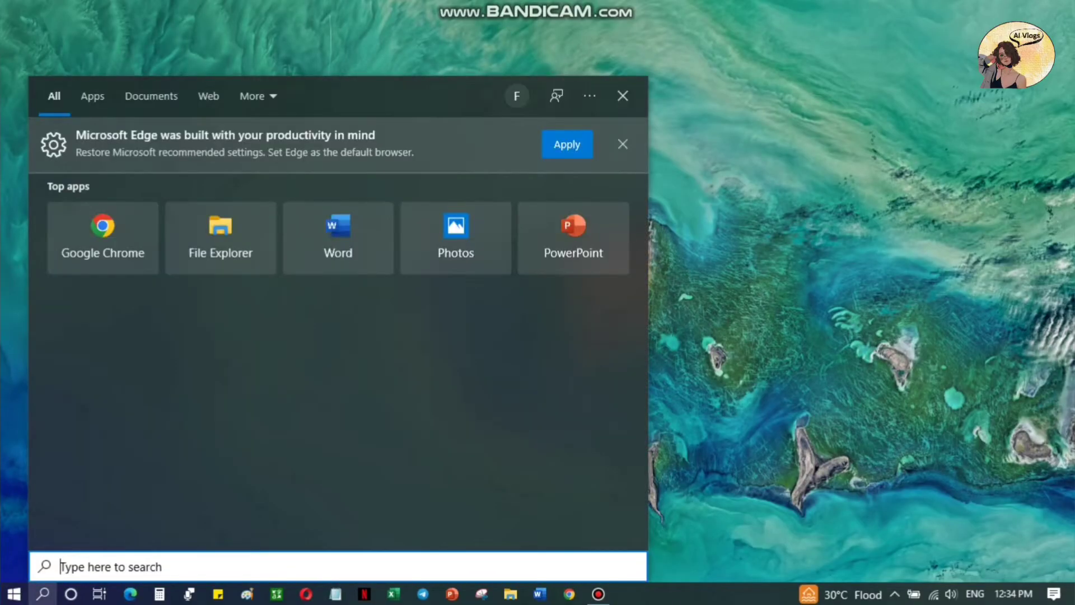
{"action": "type", "text": "b"}
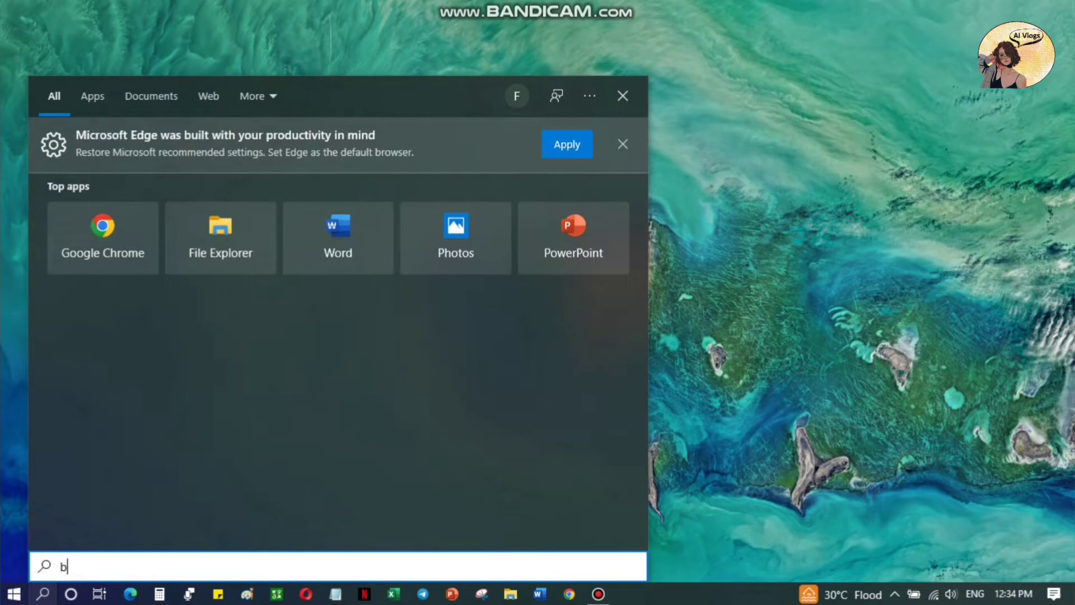
{"action": "type", "text": "rother util"}
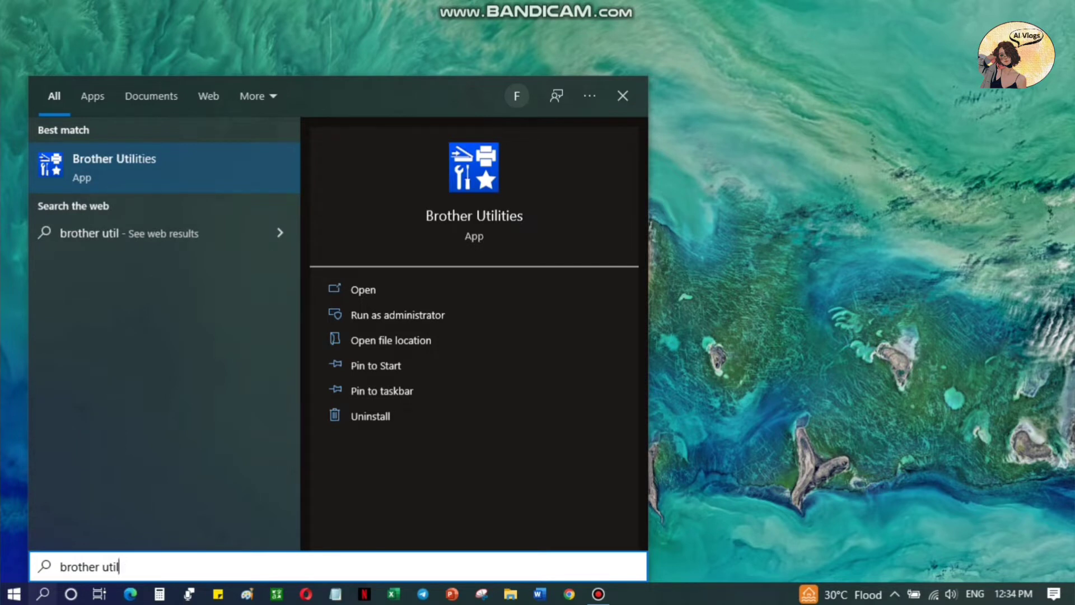
{"action": "type", "text": "ities"}
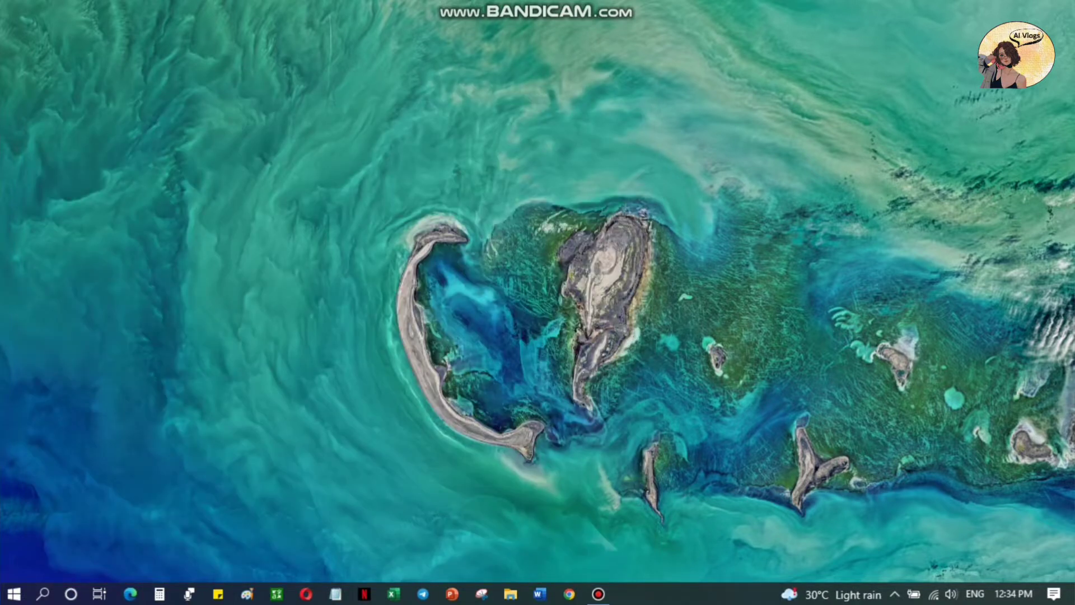
- Open Brother Utilities and launch Machine Settings for the DCP-T420W in the browser
{"action": "left_click", "coordinate": [626, 593]}
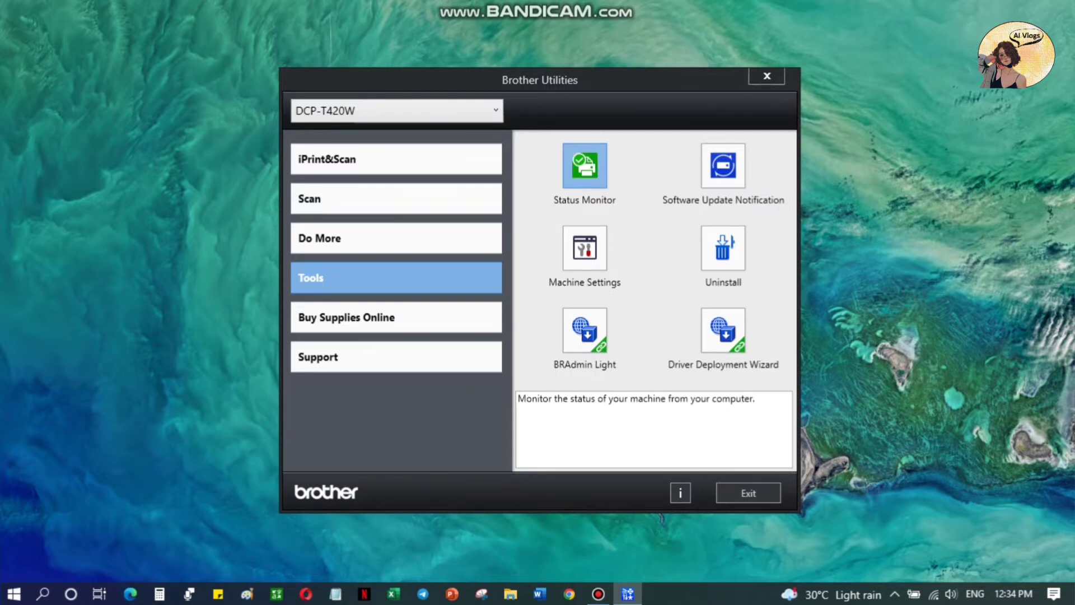
{"action": "left_click", "coordinate": [584, 165]}
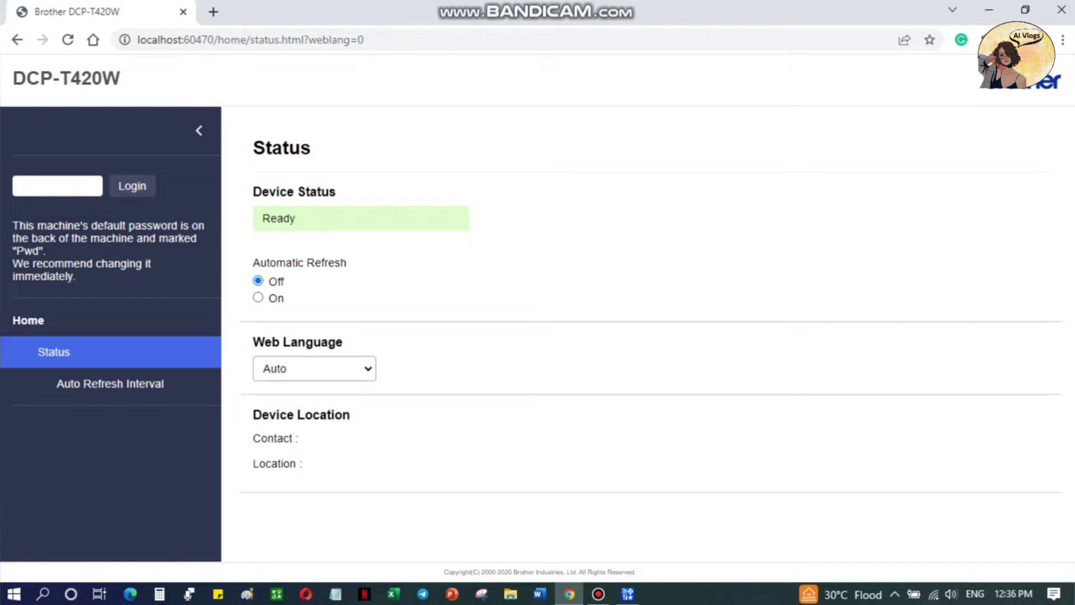
- Log in with the device password and decline Chrome's offer to save it
{"action": "left_click", "coordinate": [57, 186]}
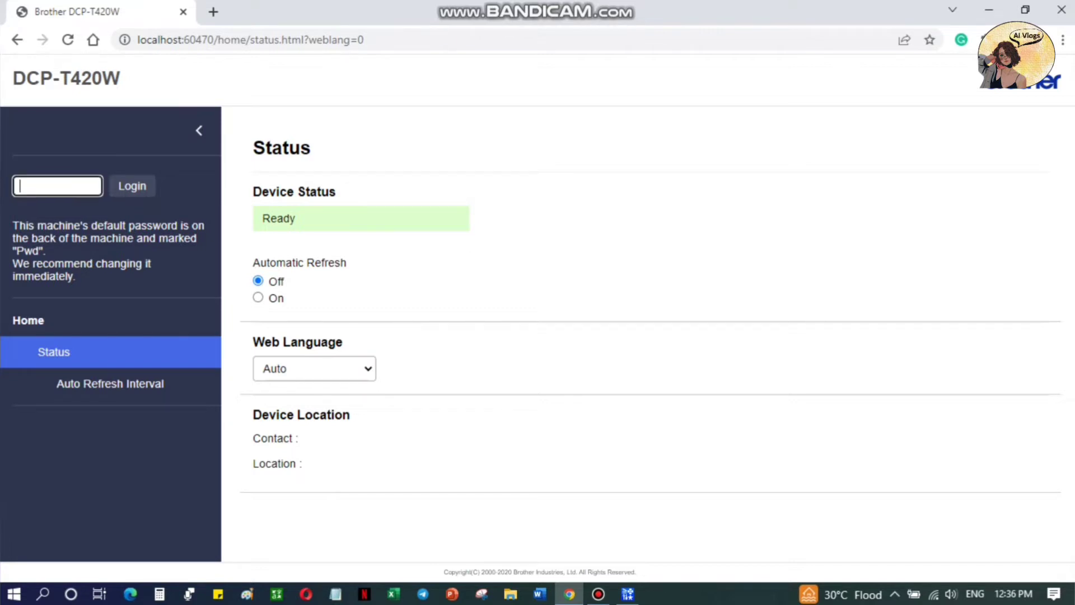
{"action": "type", "text": "1"}
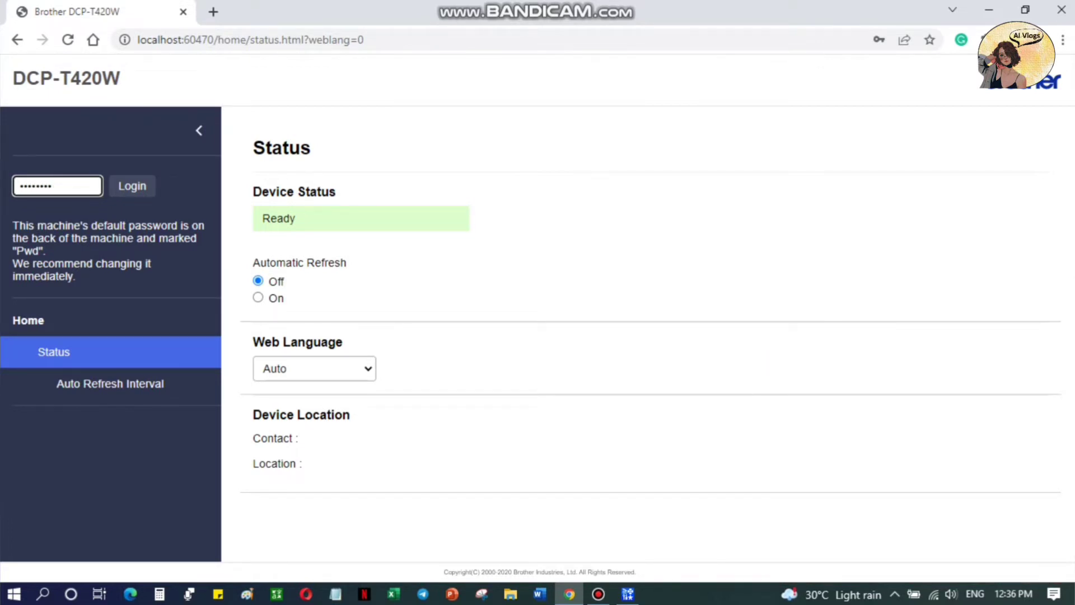
{"action": "left_click", "coordinate": [131, 186]}
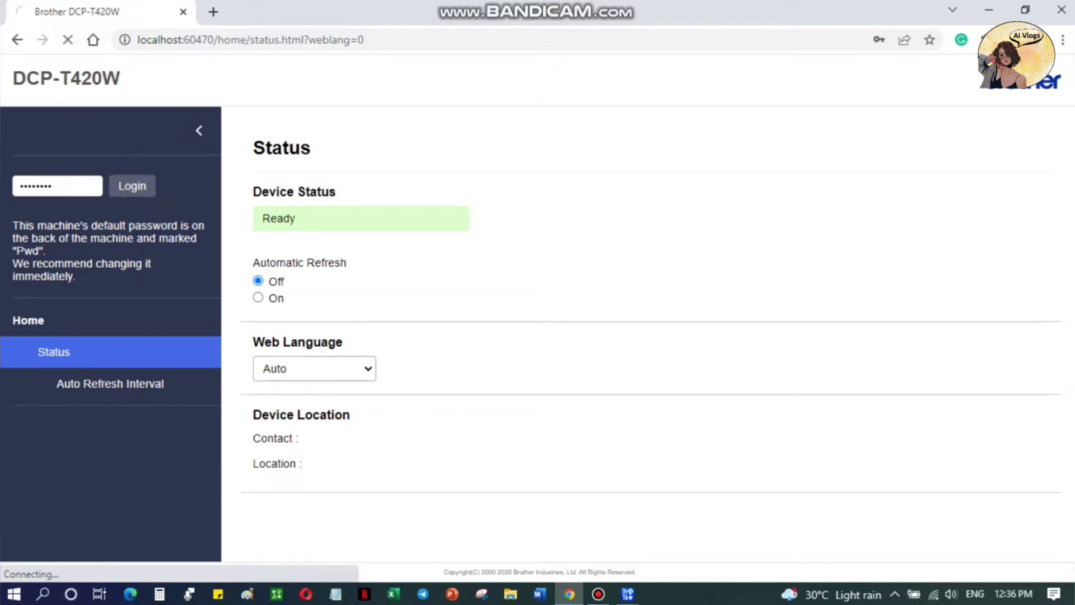
{"action": "left_click", "coordinate": [131, 186]}
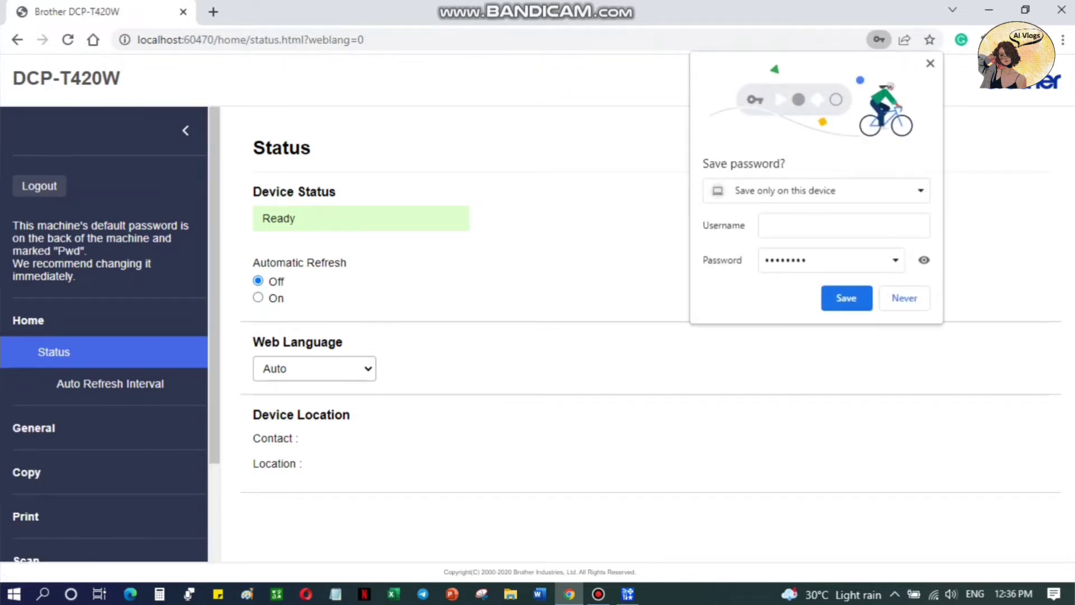
{"action": "left_click", "coordinate": [904, 297]}
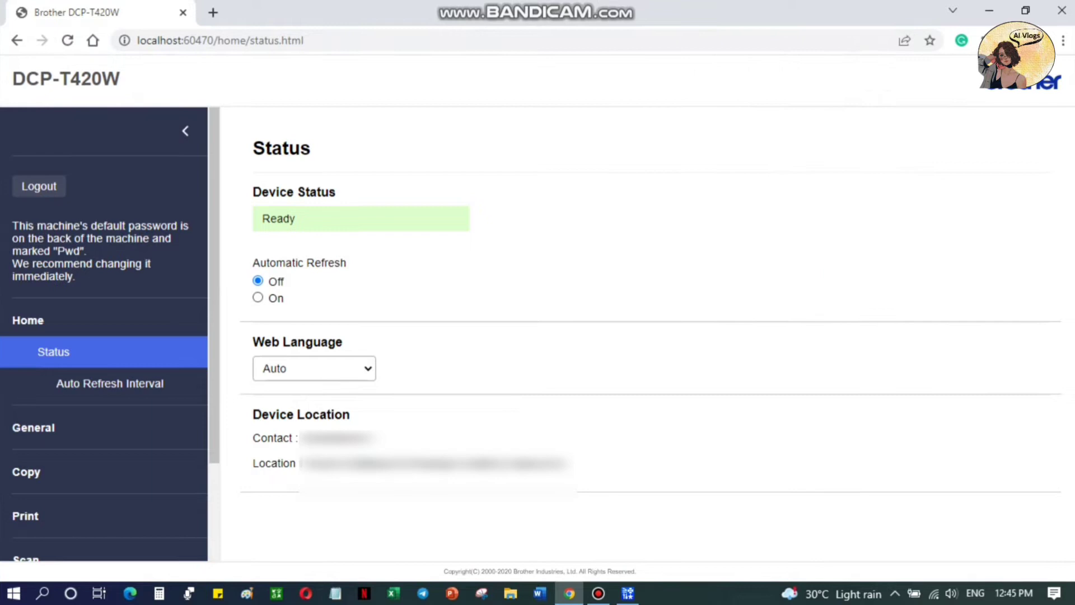
{"action": "scroll", "scroll_direction": "down", "scroll_amount": 3}
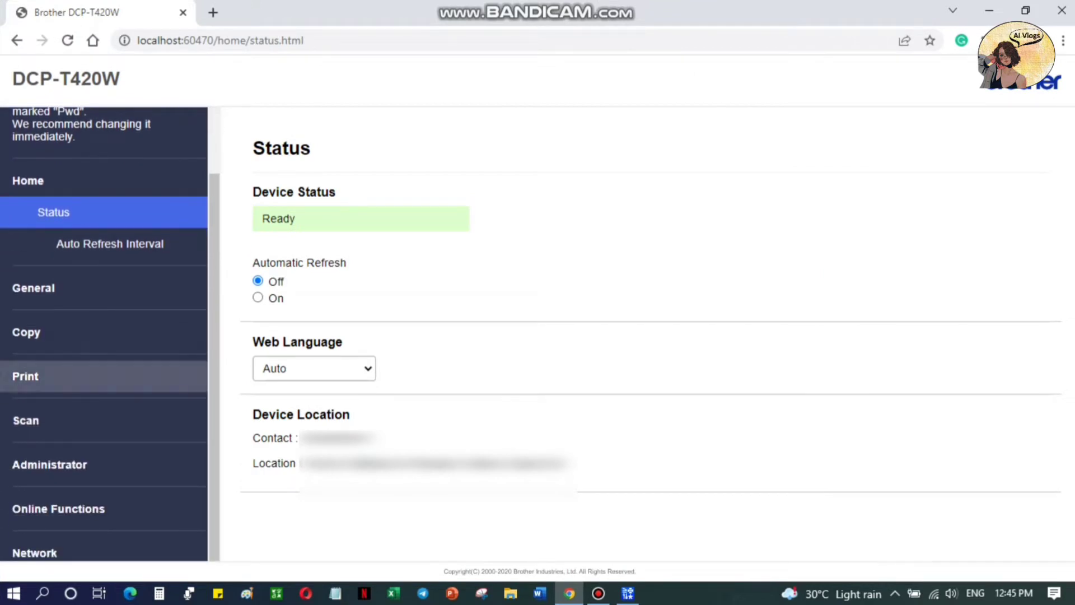
- Print a nozzle check pattern from General > Check Print Quality
{"action": "left_click", "coordinate": [33, 287]}
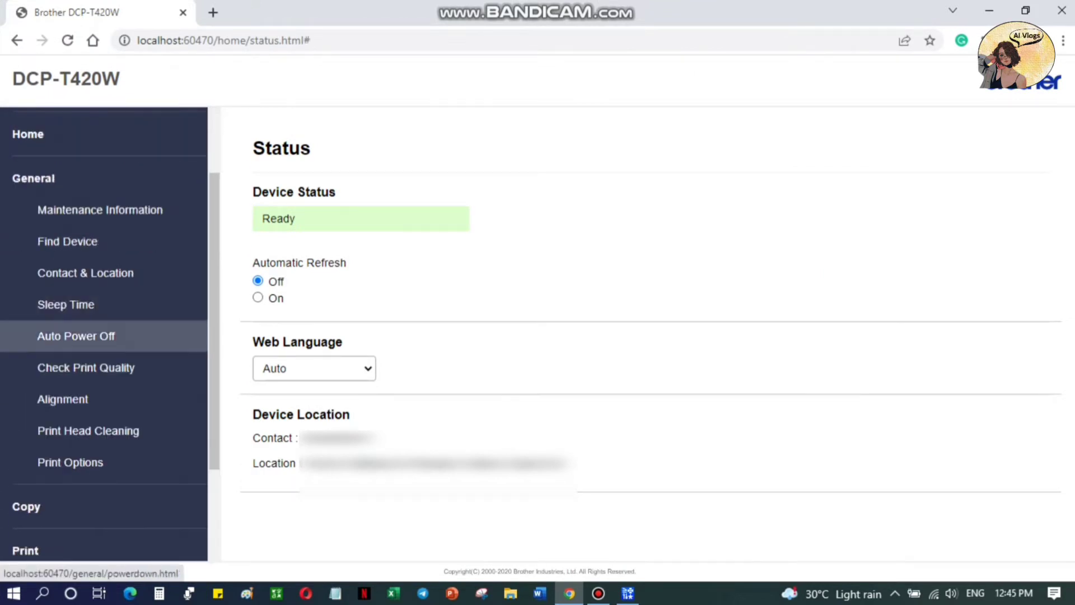
{"action": "left_click", "coordinate": [86, 367]}
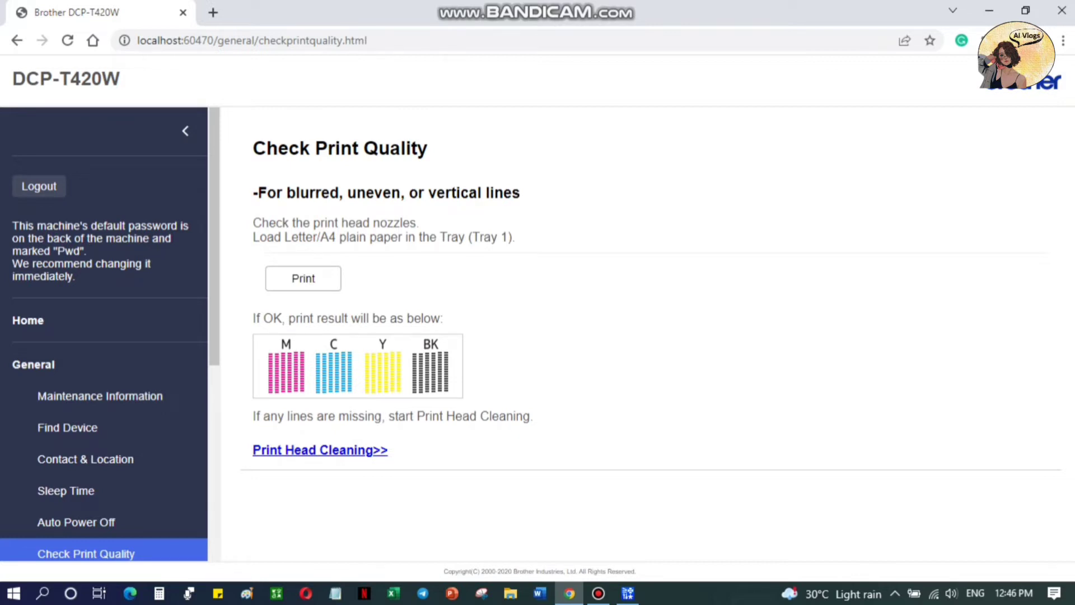
{"action": "left_click", "coordinate": [303, 279]}
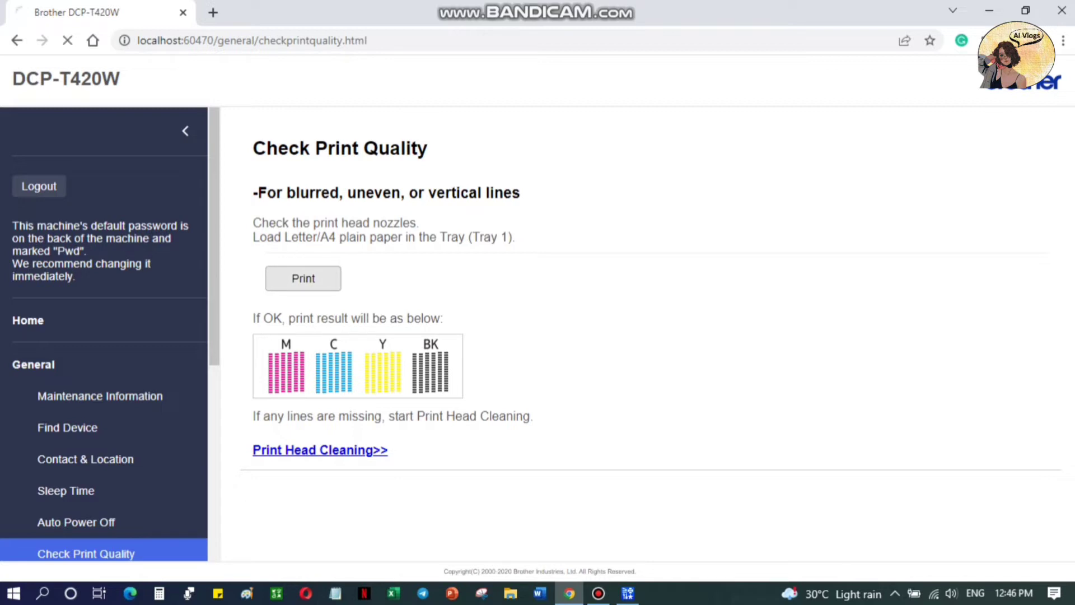
{"action": "left_click", "coordinate": [302, 278]}
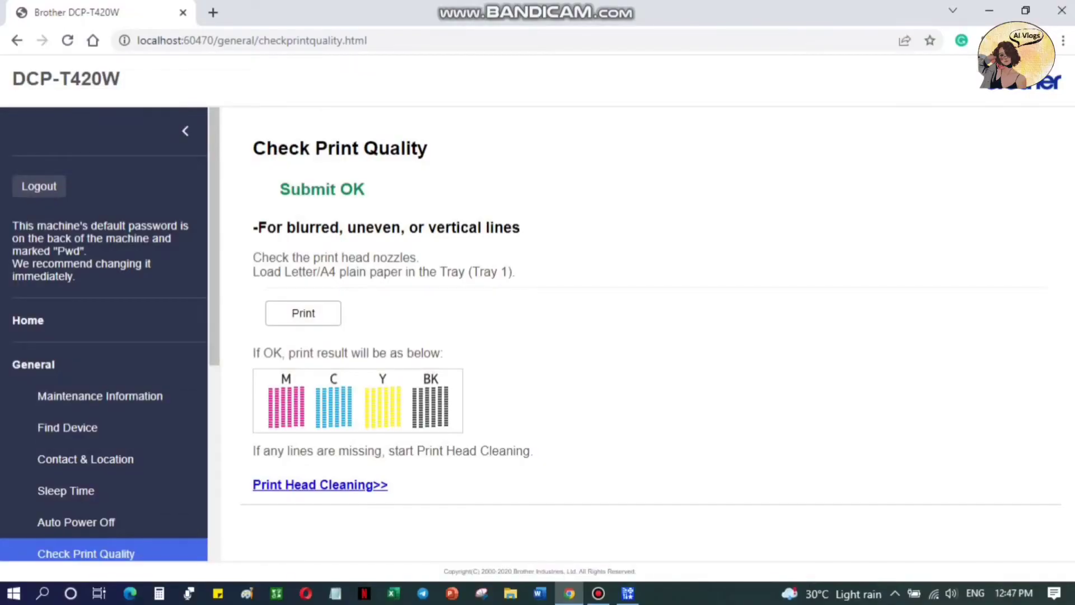
- Go to Print Head Cleaning and start Strong cleaning for All colours
{"action": "left_click", "coordinate": [320, 484]}
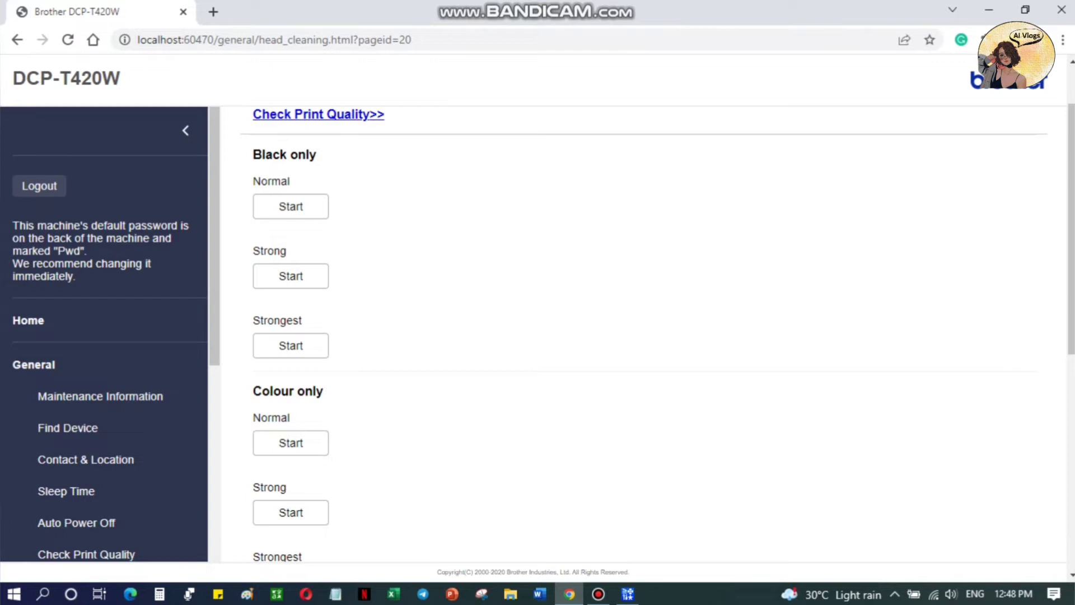
{"action": "scroll", "scroll_direction": "down", "scroll_amount": 3}
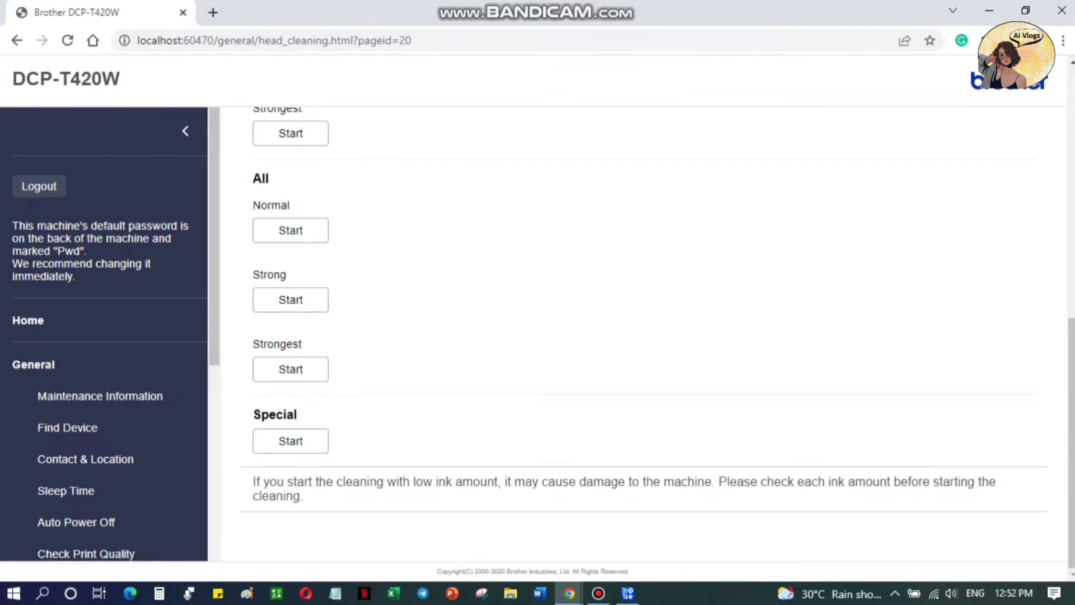
{"action": "left_click", "coordinate": [291, 299]}
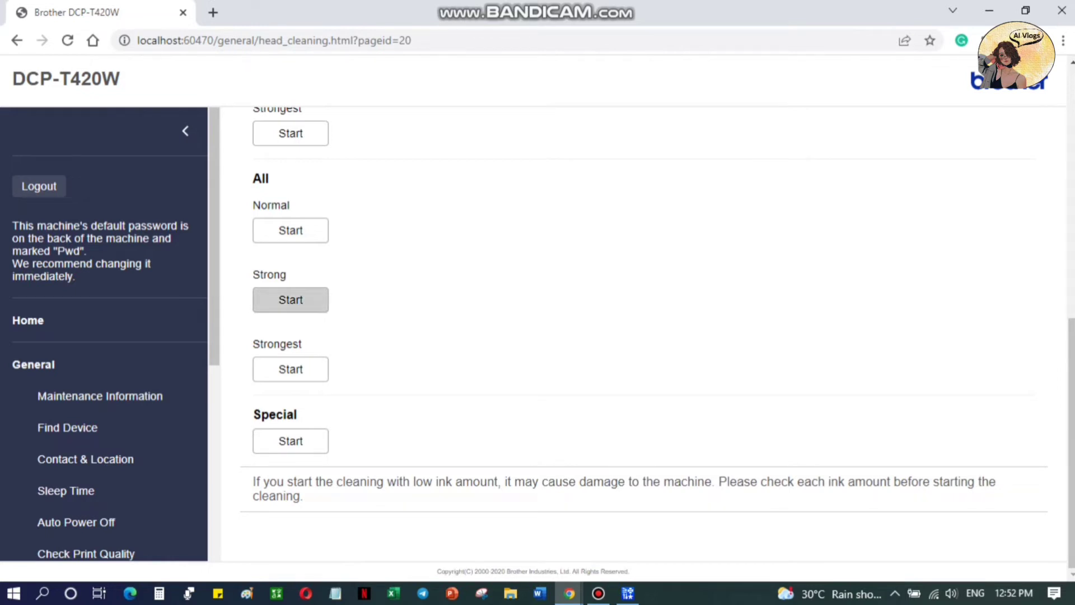
{"action": "left_click", "coordinate": [290, 300]}
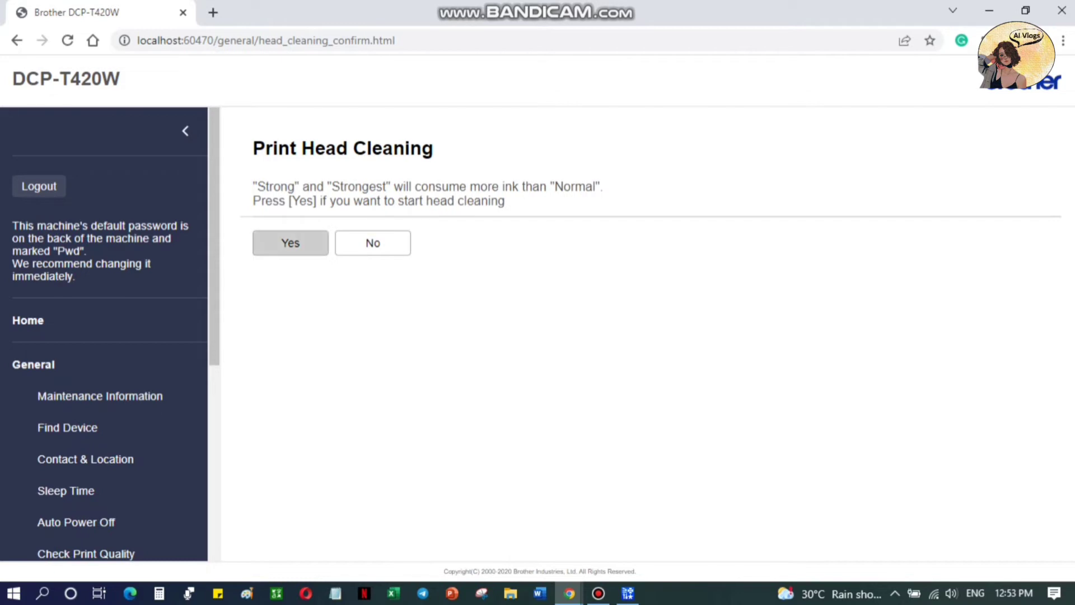
- Confirm the Strong all-colour print head cleaning with Yes
{"action": "left_click", "coordinate": [290, 243]}
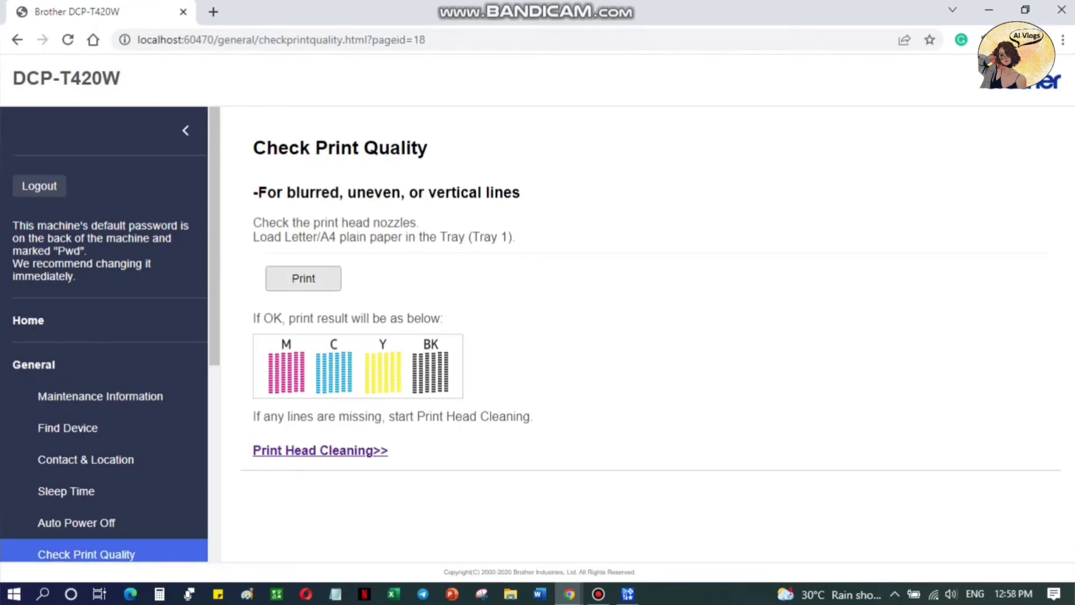
- Print a second nozzle check pattern from the Check Print Quality page
{"action": "left_click", "coordinate": [302, 278]}
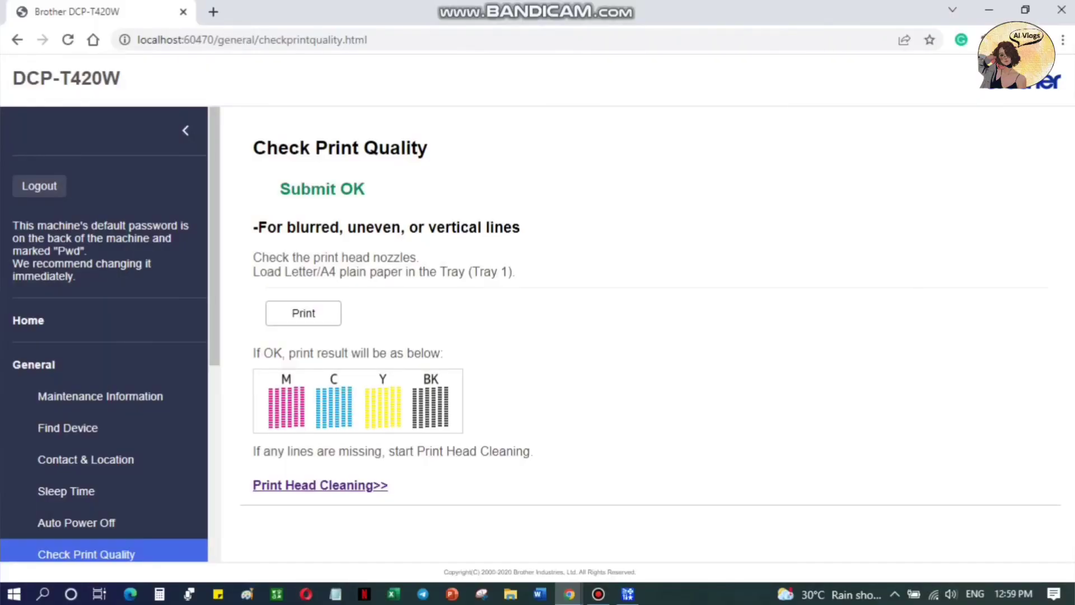
{"action": "left_click", "coordinate": [39, 186]}
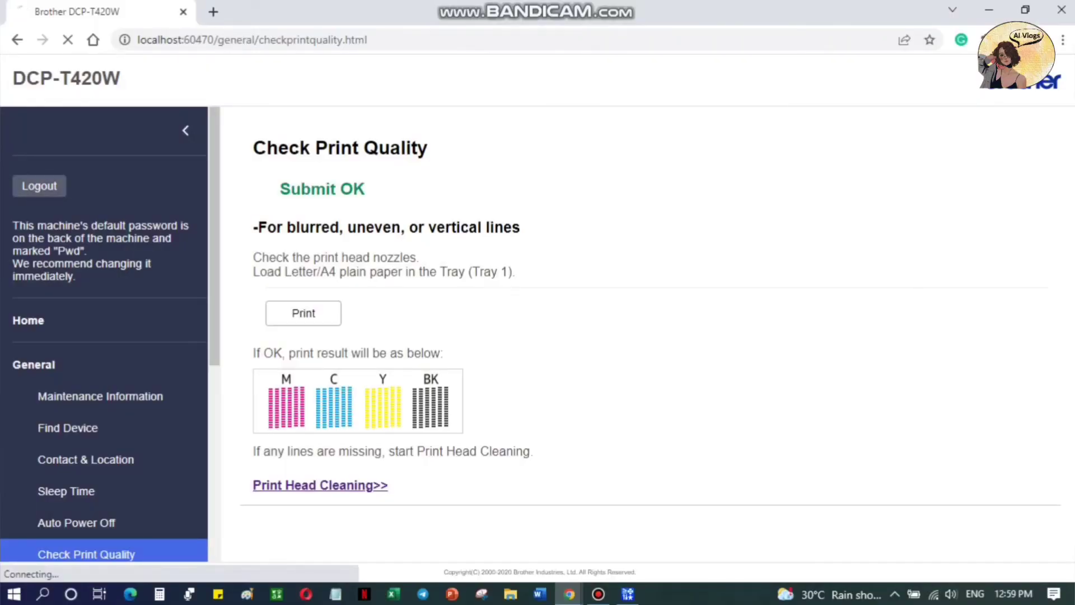